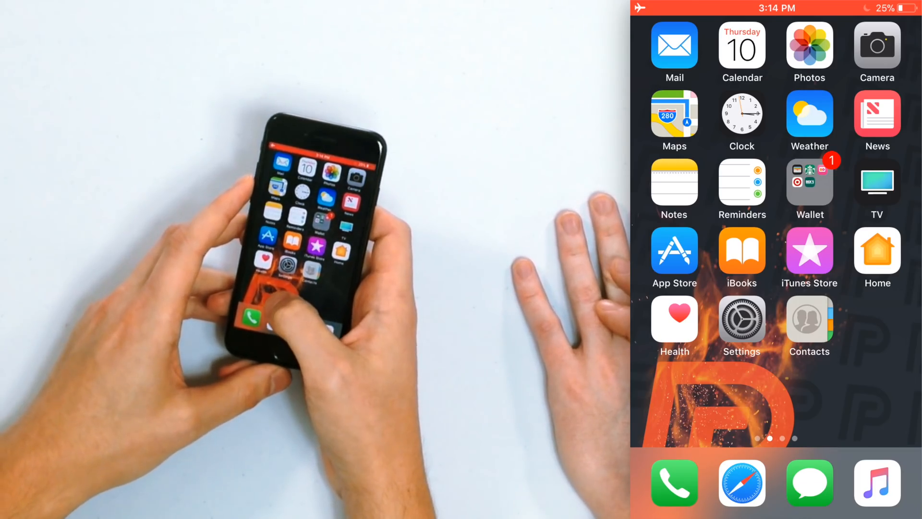
# Go from the home screen into Settings > Privacy and down to the Analytics option.
pyautogui.click(741, 317)
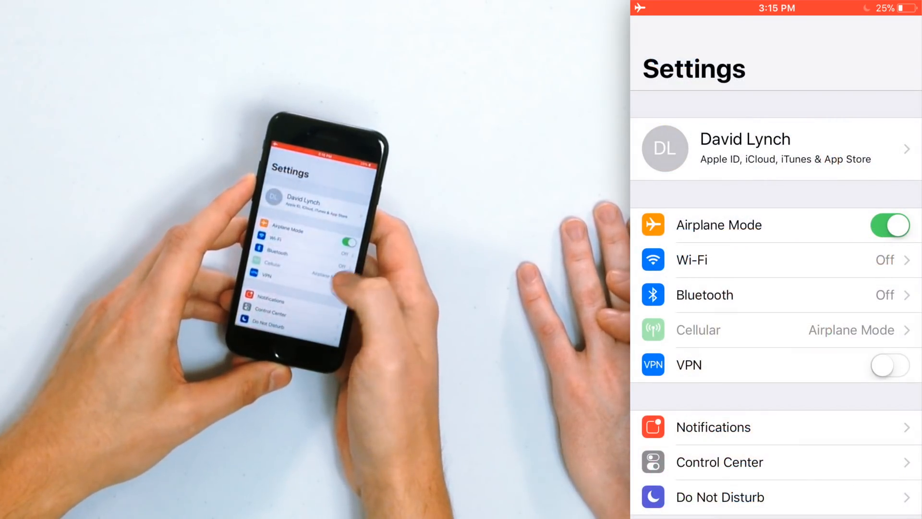
pyautogui.scroll(-3)
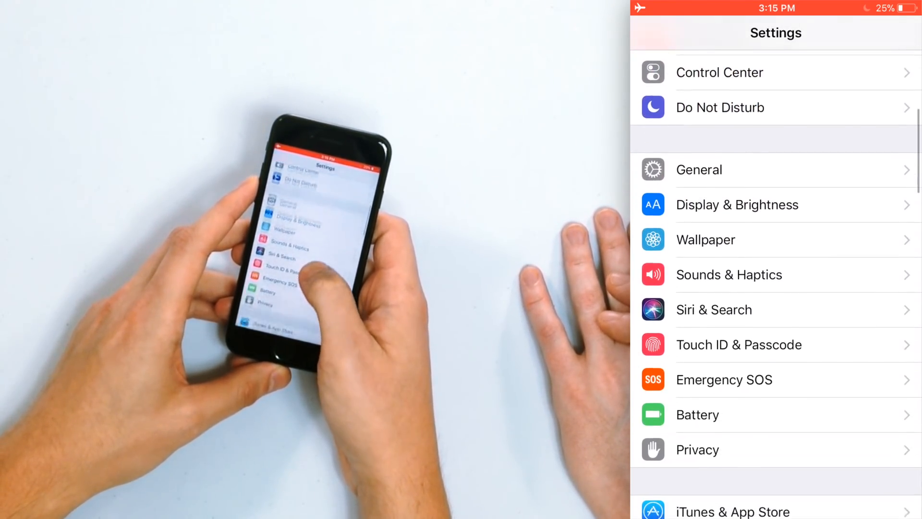
pyautogui.click(697, 449)
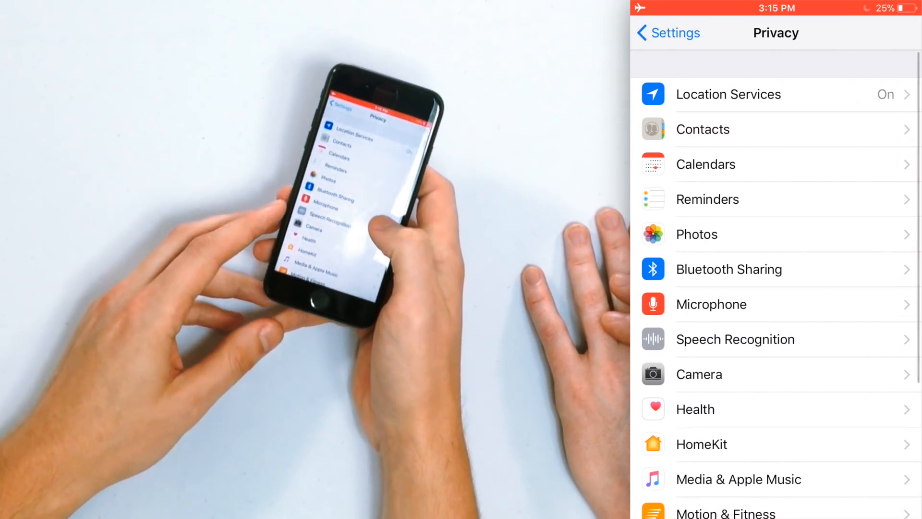
pyautogui.scroll(-3)
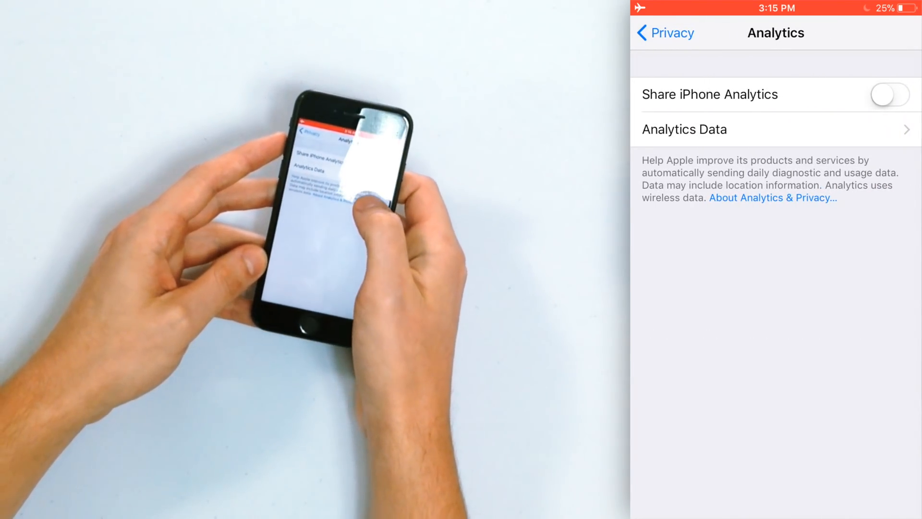
# Browse the Analytics Data log list to the bottom, then go back.
pyautogui.click(683, 129)
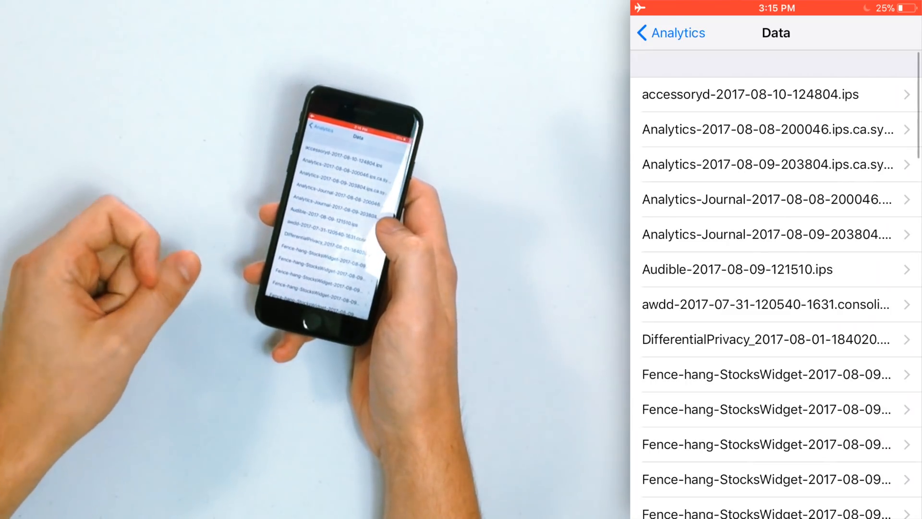
pyautogui.scroll(-3)
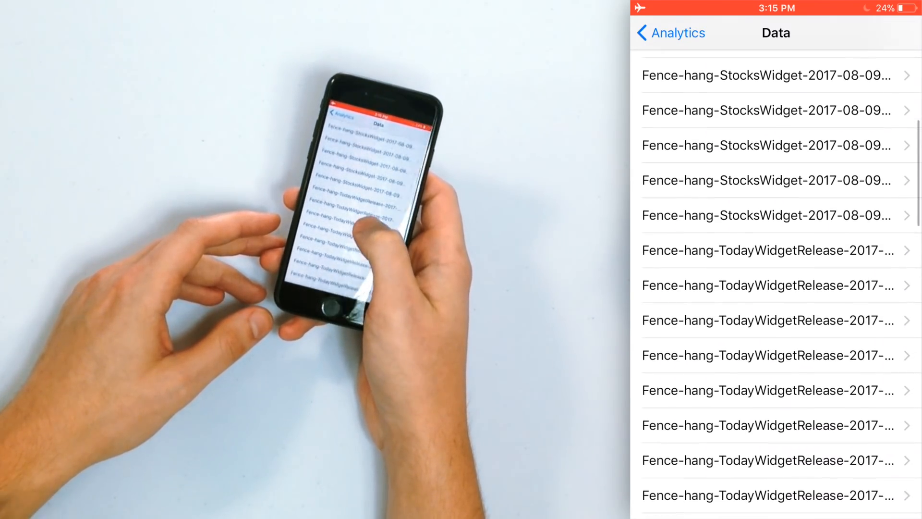
pyautogui.scroll(-3)
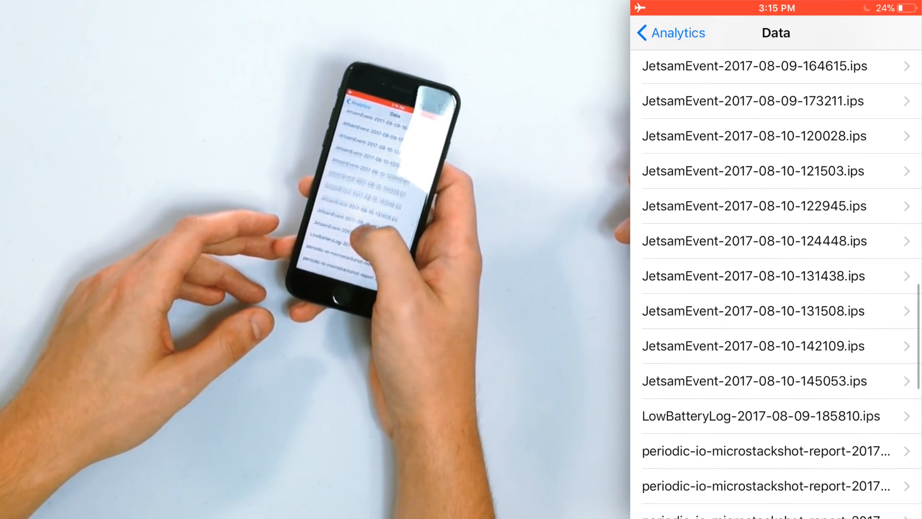
pyautogui.scroll(-3)
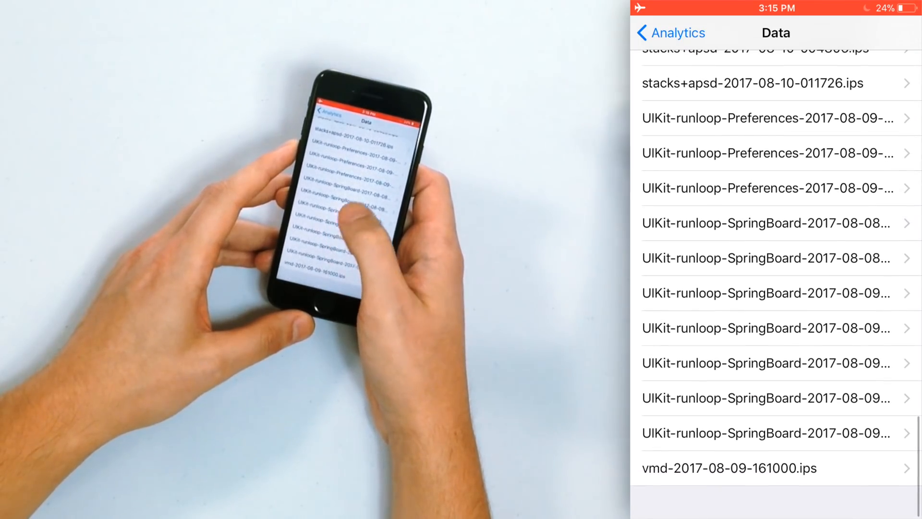
pyautogui.scroll(-3)
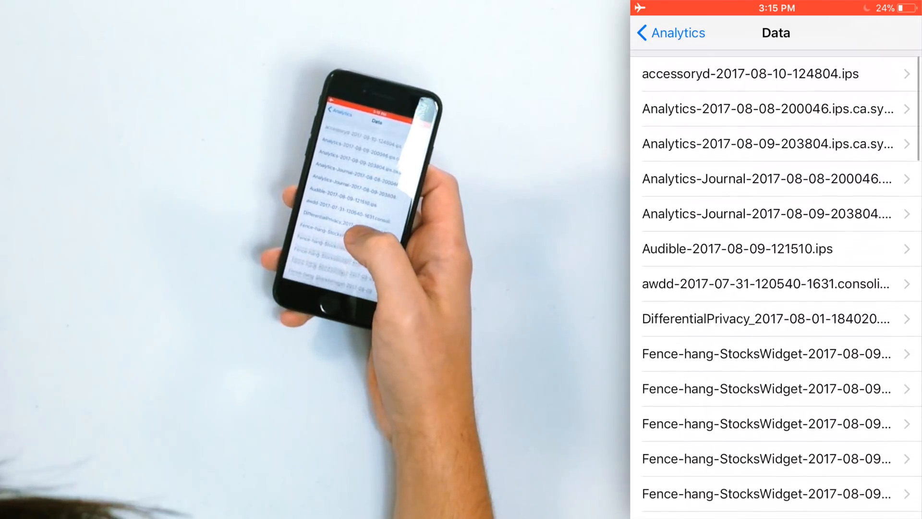
pyautogui.click(669, 32)
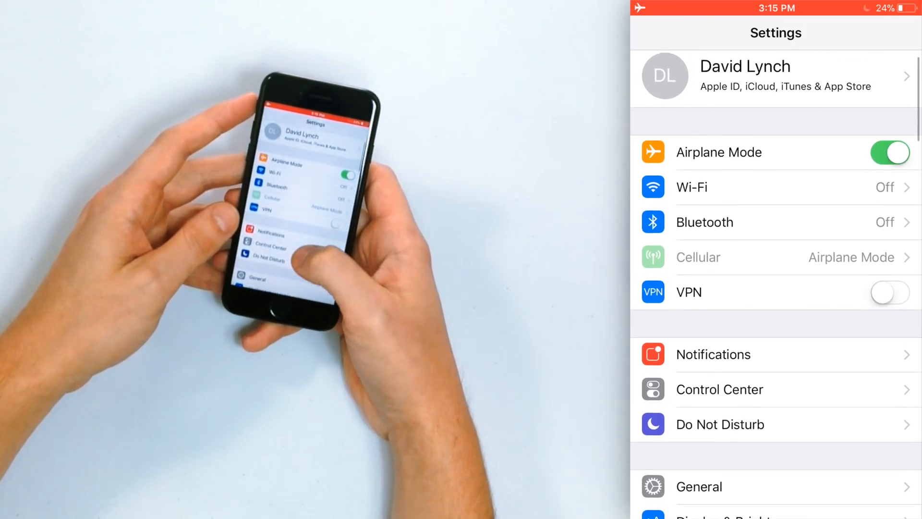
# Scroll through Safari's settings and tap Clear History and Website Data.
pyautogui.scroll(-3)
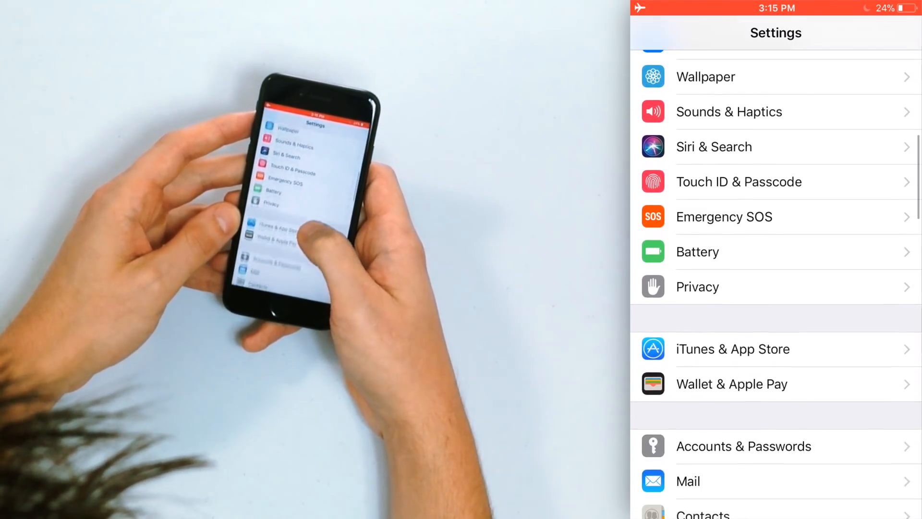
pyautogui.scroll(-3)
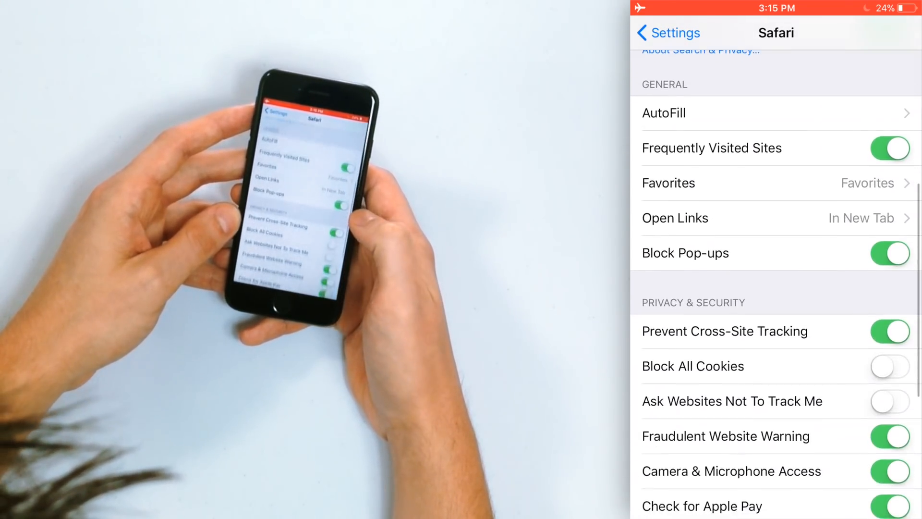
pyautogui.scroll(-3)
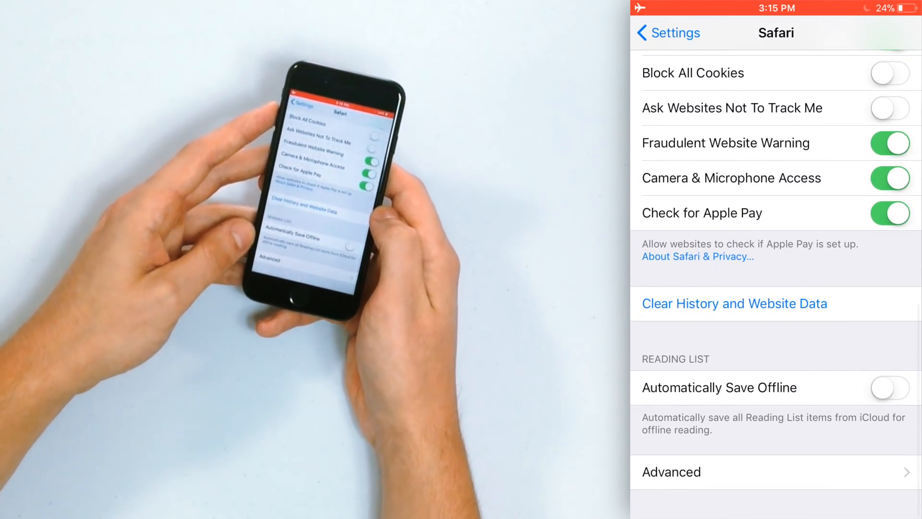
pyautogui.click(734, 304)
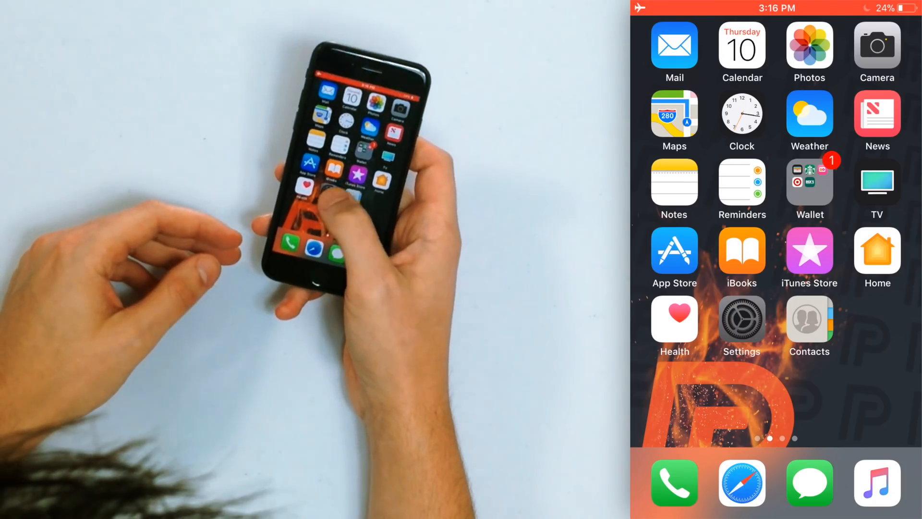
# Choose Reset All Settings under Settings > General > Reset, reaching the Enter Passcode screen.
pyautogui.click(741, 325)
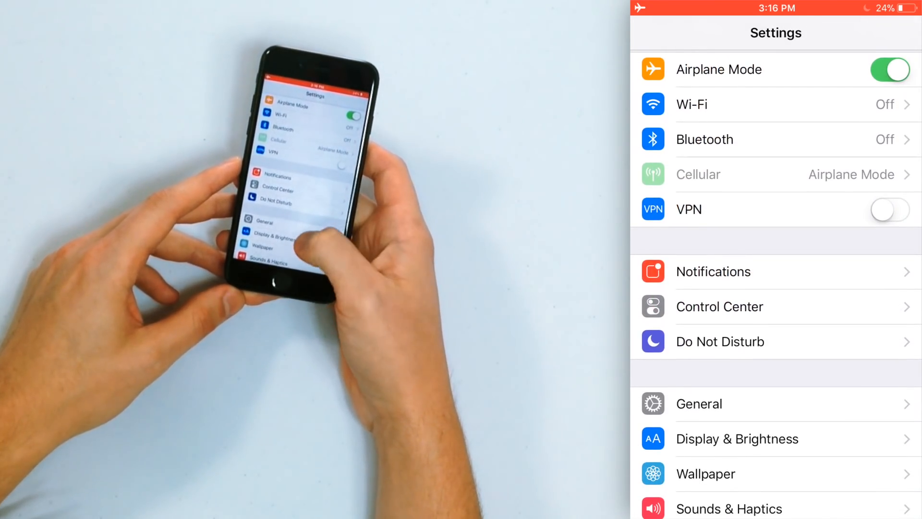
pyautogui.click(699, 403)
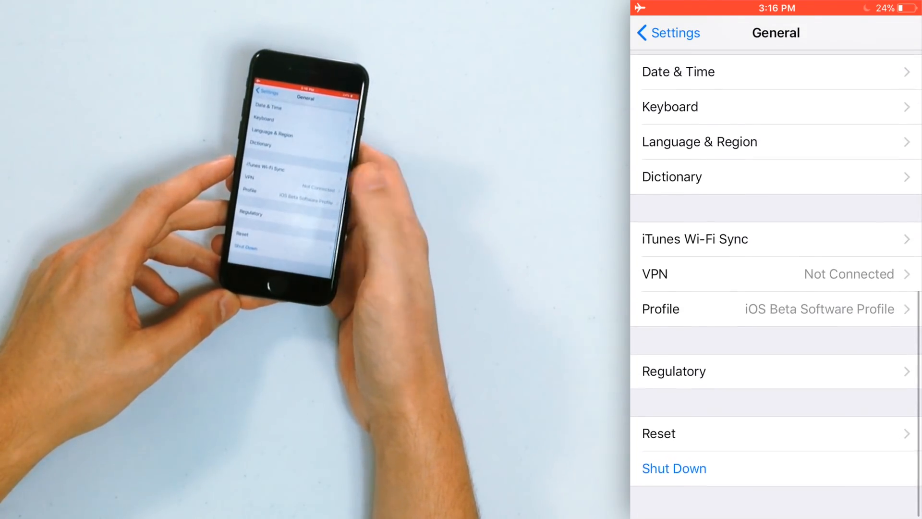
pyautogui.click(659, 433)
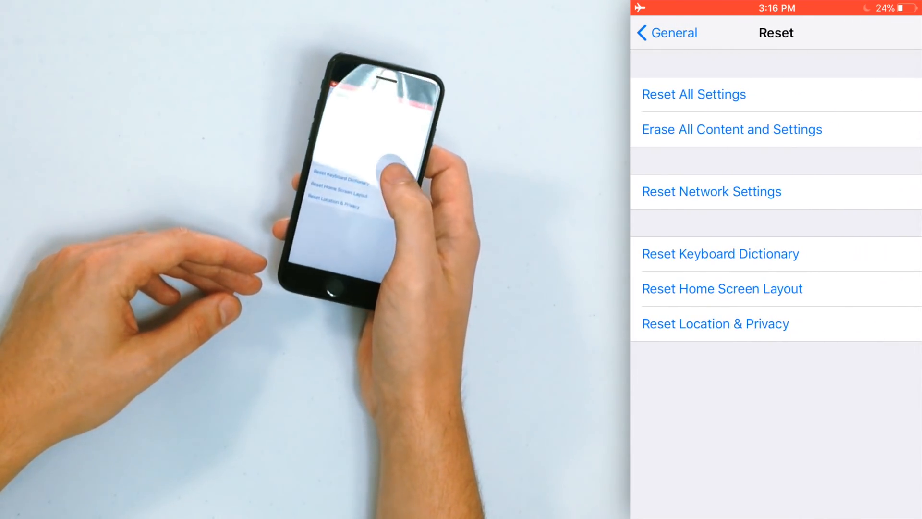
pyautogui.click(693, 95)
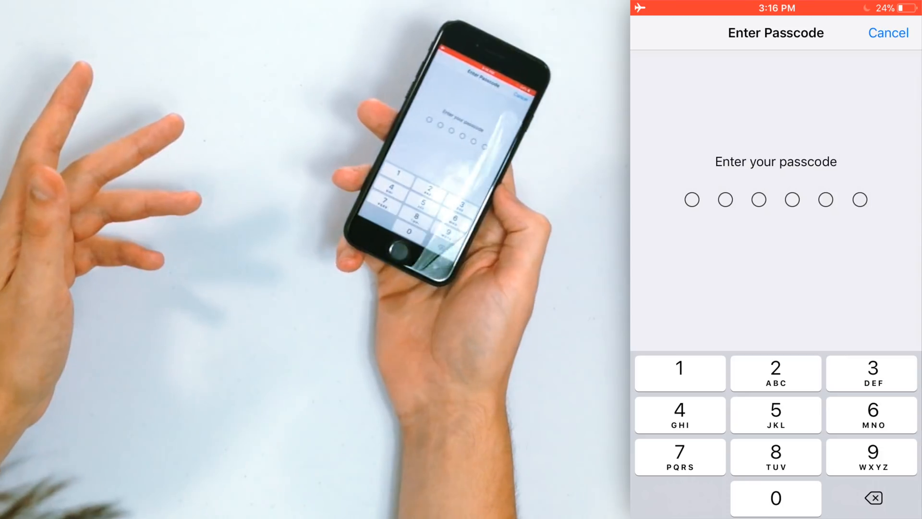